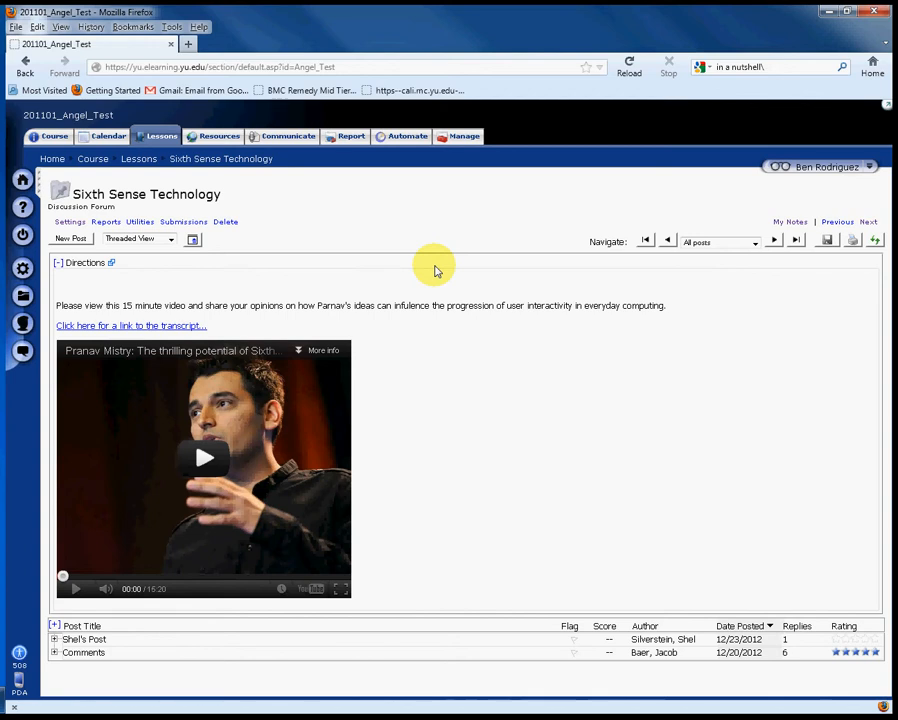
mouse_move(158, 305)
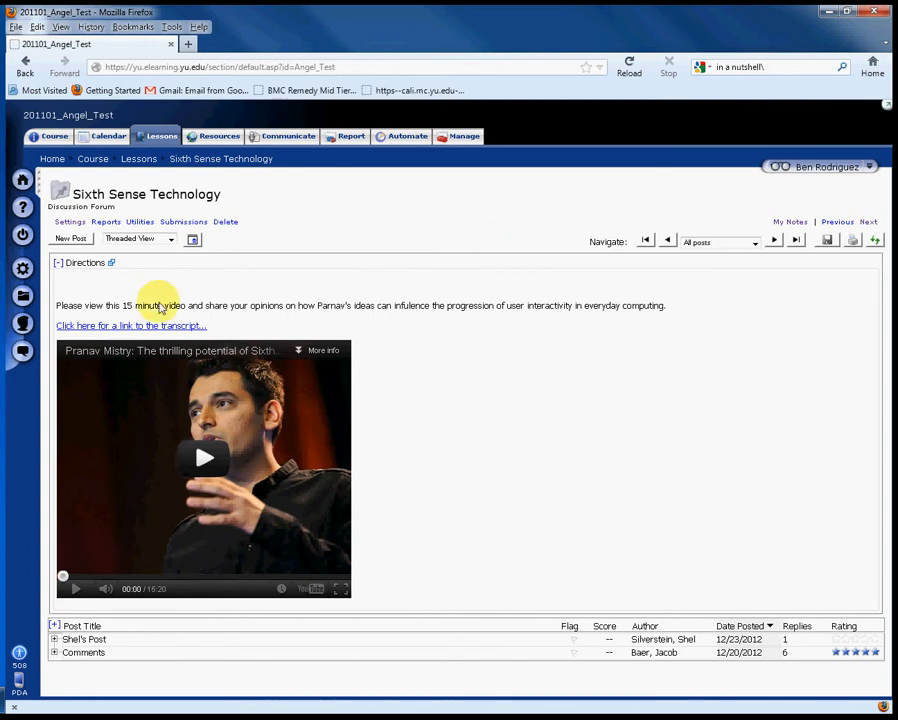
mouse_move(373, 393)
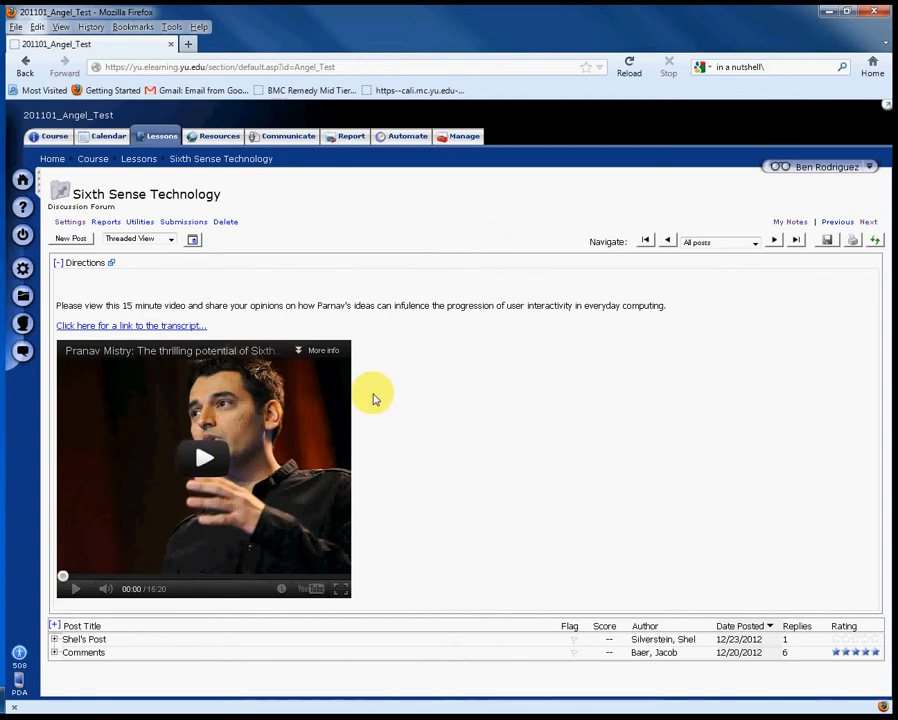
mouse_move(42, 490)
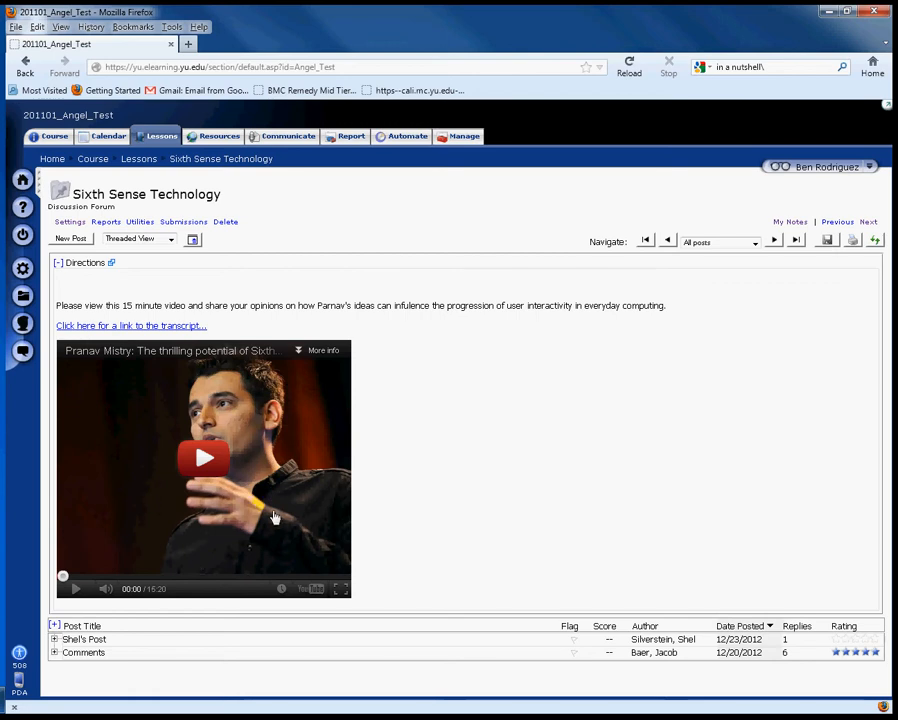
mouse_move(165, 337)
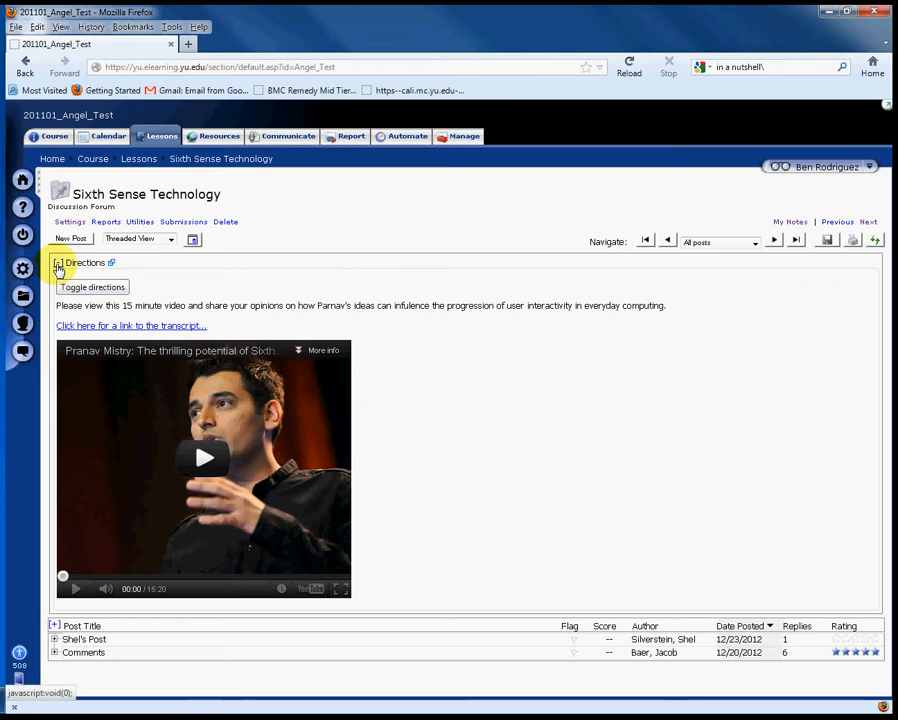
Step: Collapse the Directions and video section so the two posts sit directly below
left_click(58, 262)
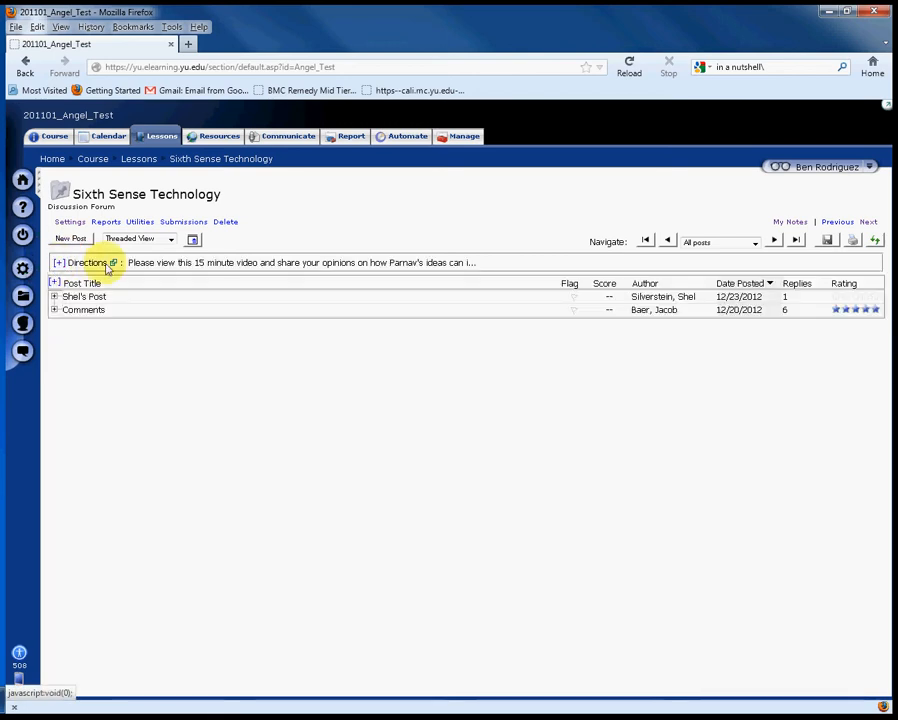
left_click(87, 262)
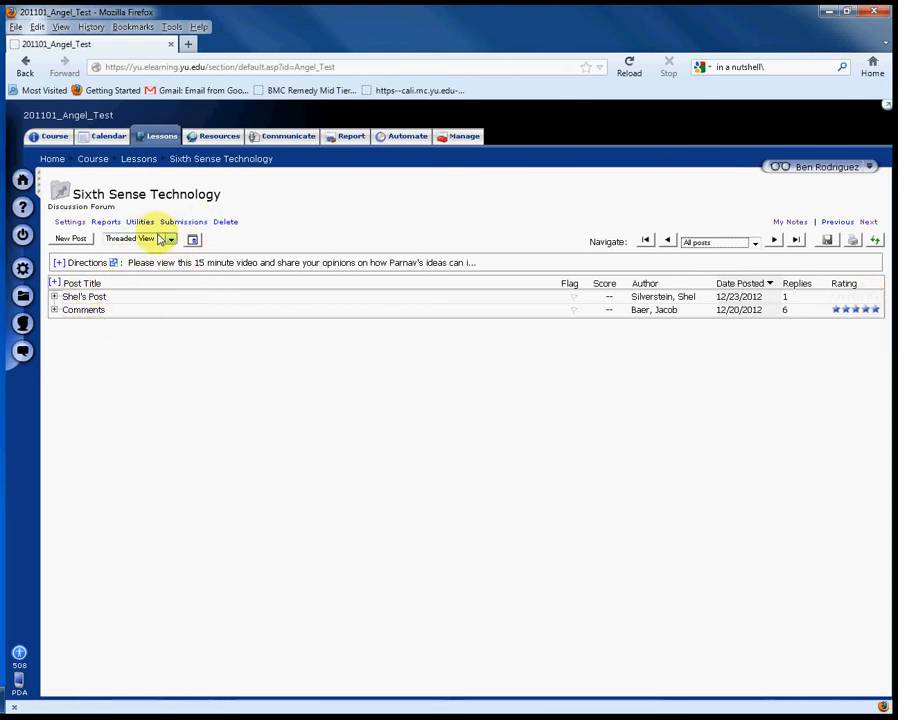
mouse_move(85, 323)
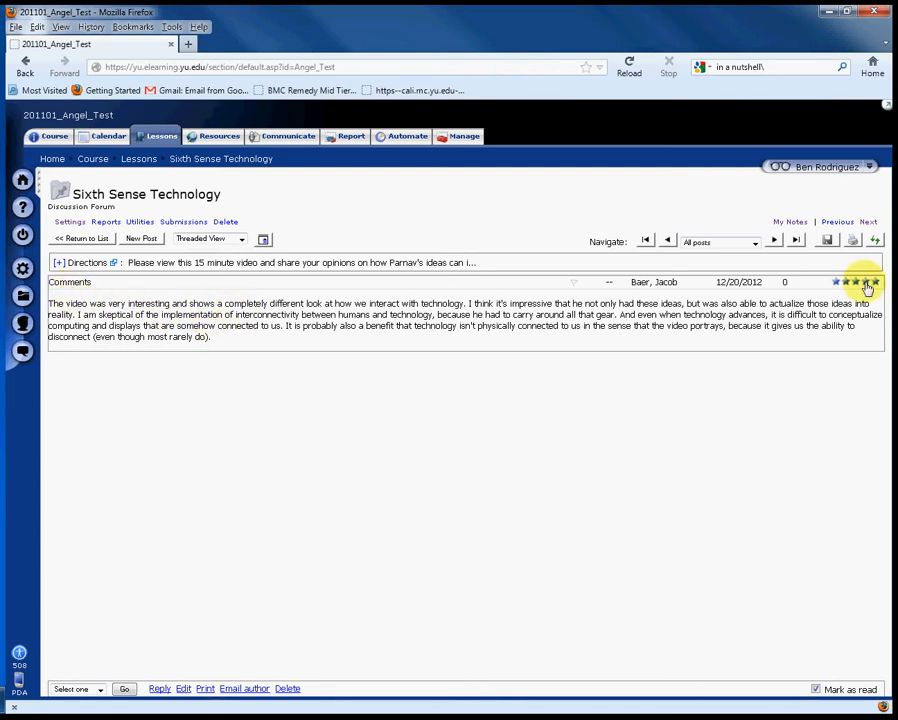
mouse_move(775, 240)
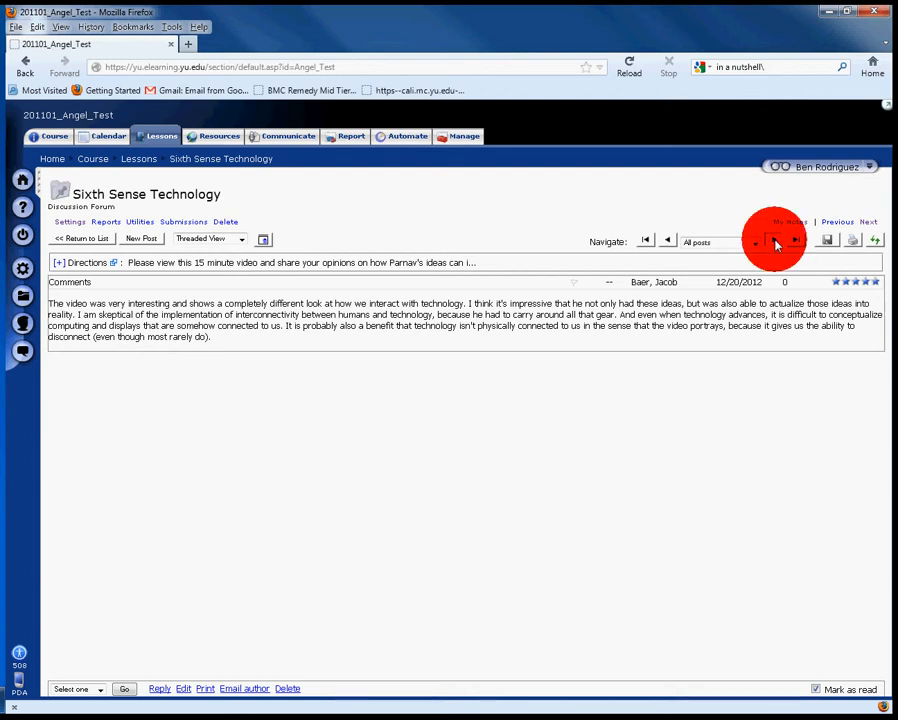
Step: Step from the Comments post to its reply and back, then return to the post list
left_click(775, 240)
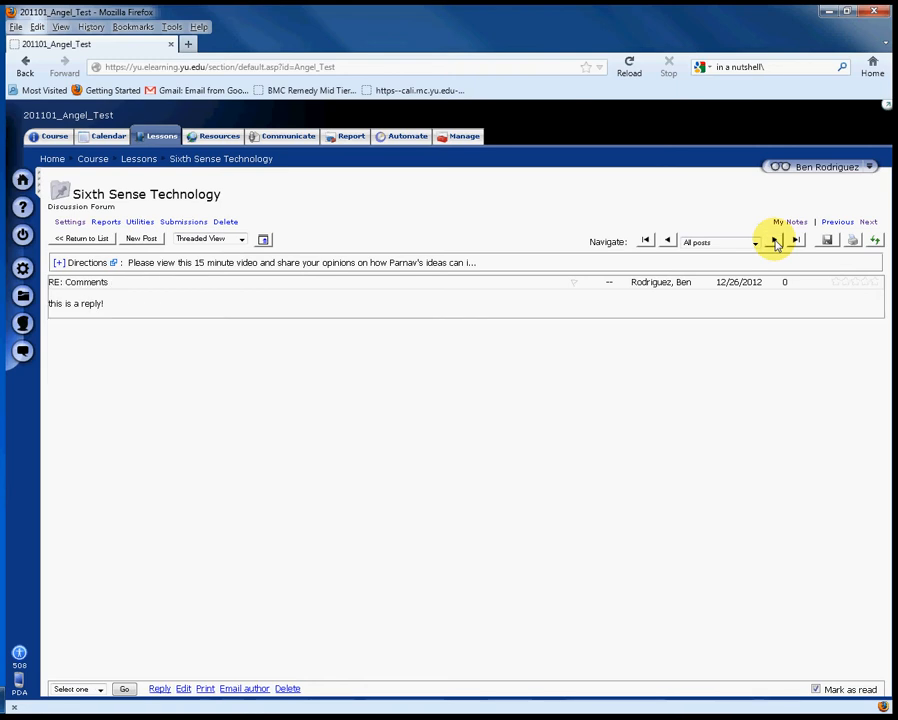
left_click(668, 240)
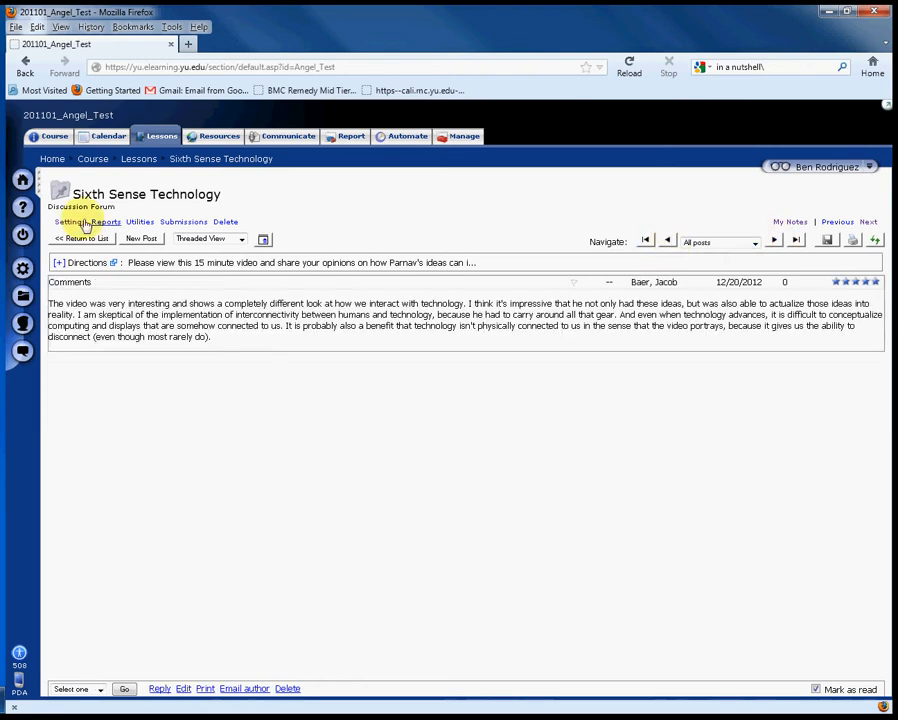
left_click(80, 238)
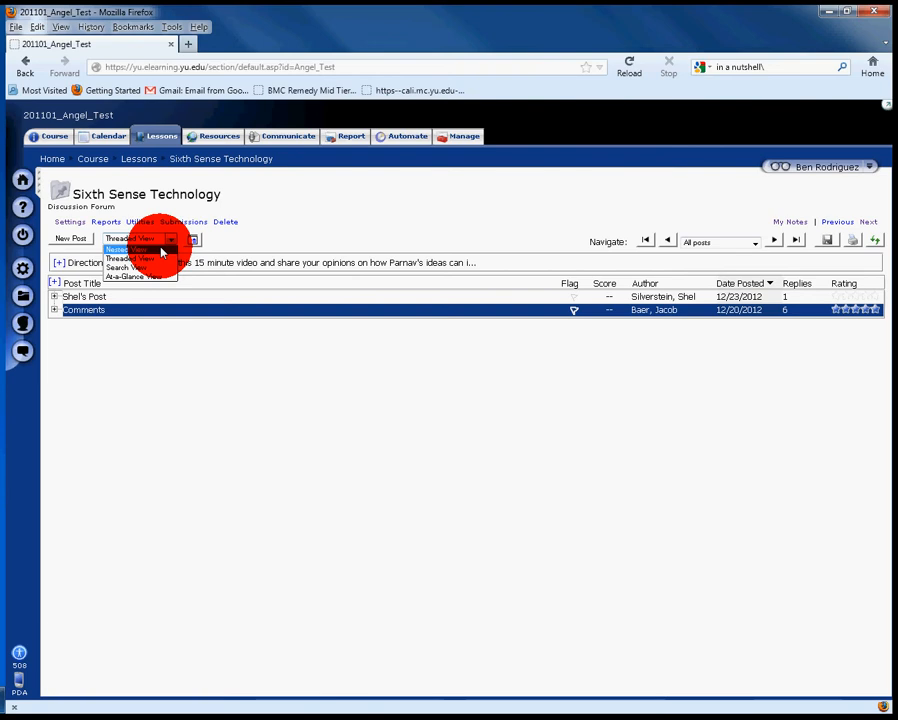
Step: Switch the forum to Nested view and expand Comments to show its six replies
left_click(131, 248)
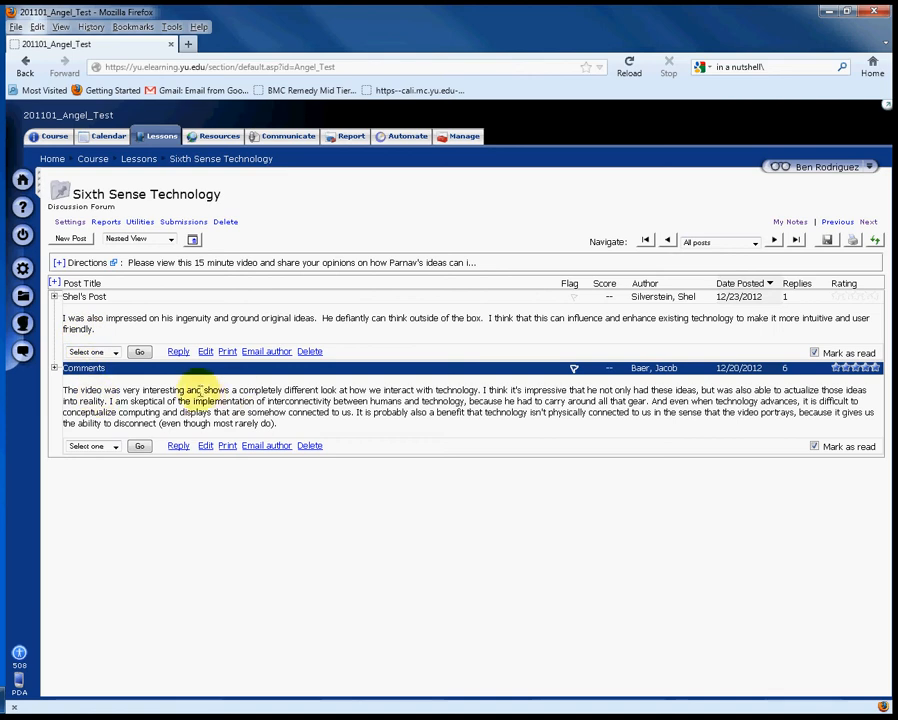
left_click(55, 368)
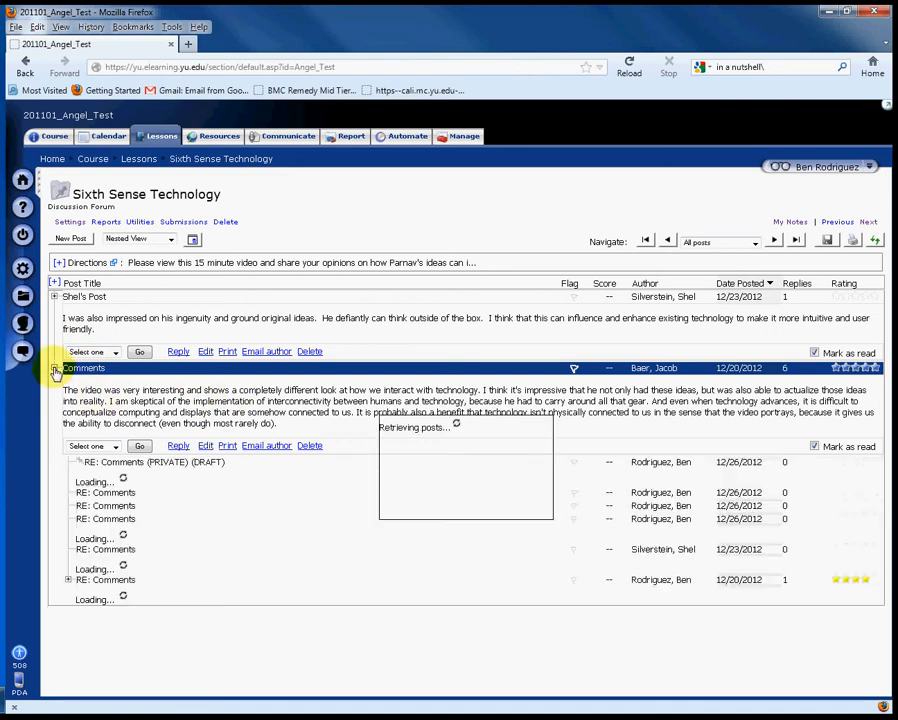
left_click(55, 367)
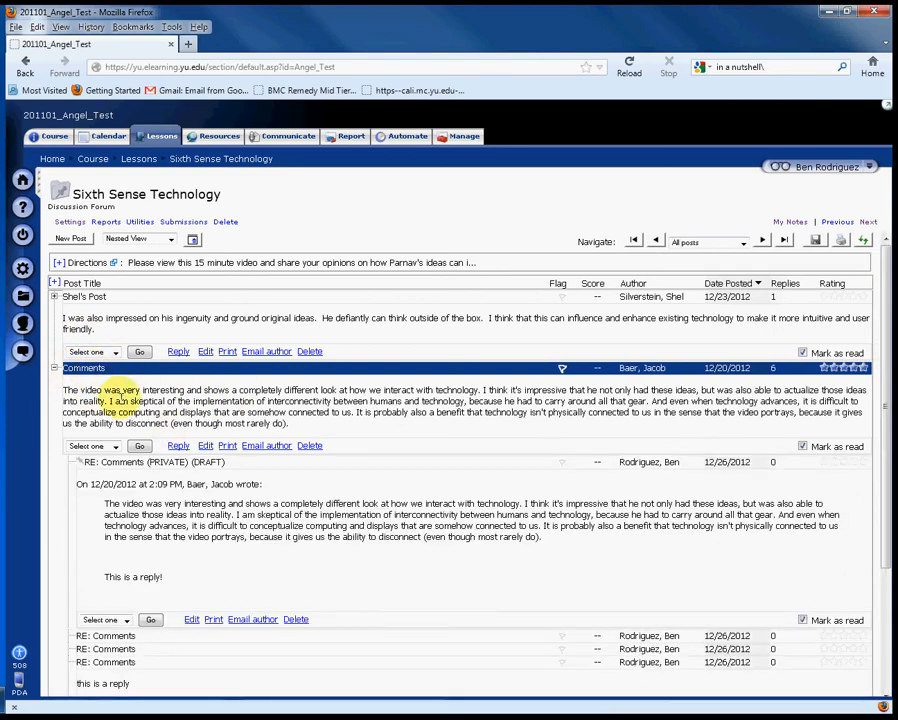
scroll("down", 3)
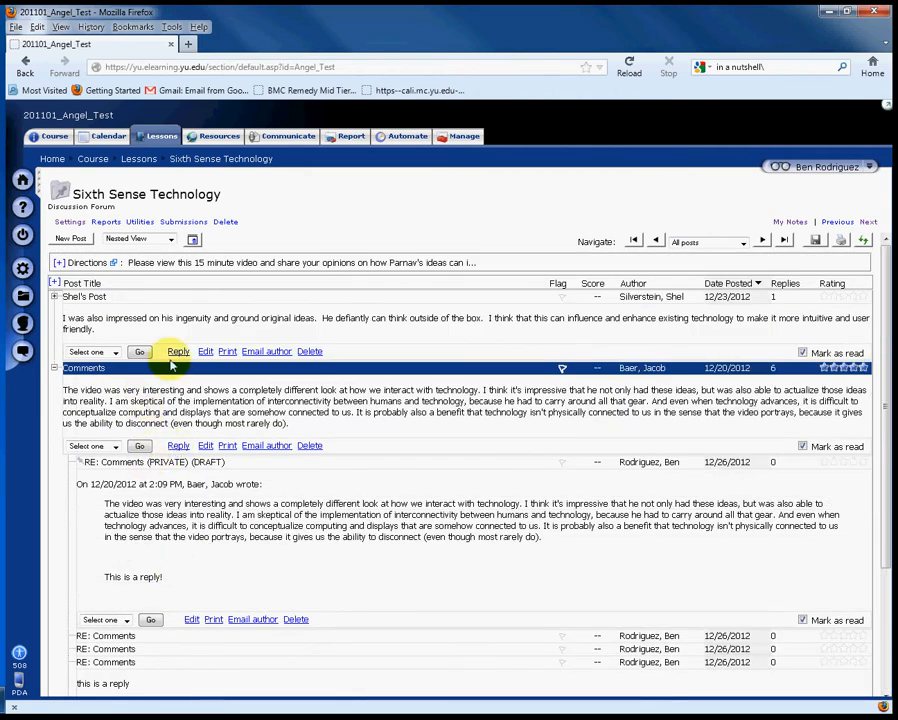
Step: Submit the reply "this is a reply!" under Shel's Post
left_click(178, 351)
type("this is a re")
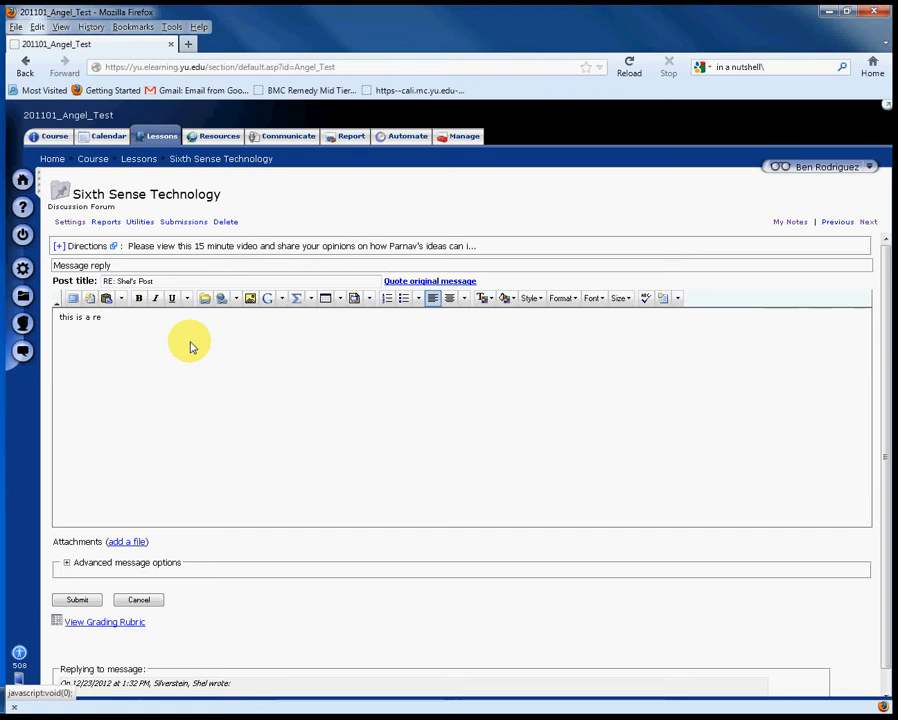
type("ply!")
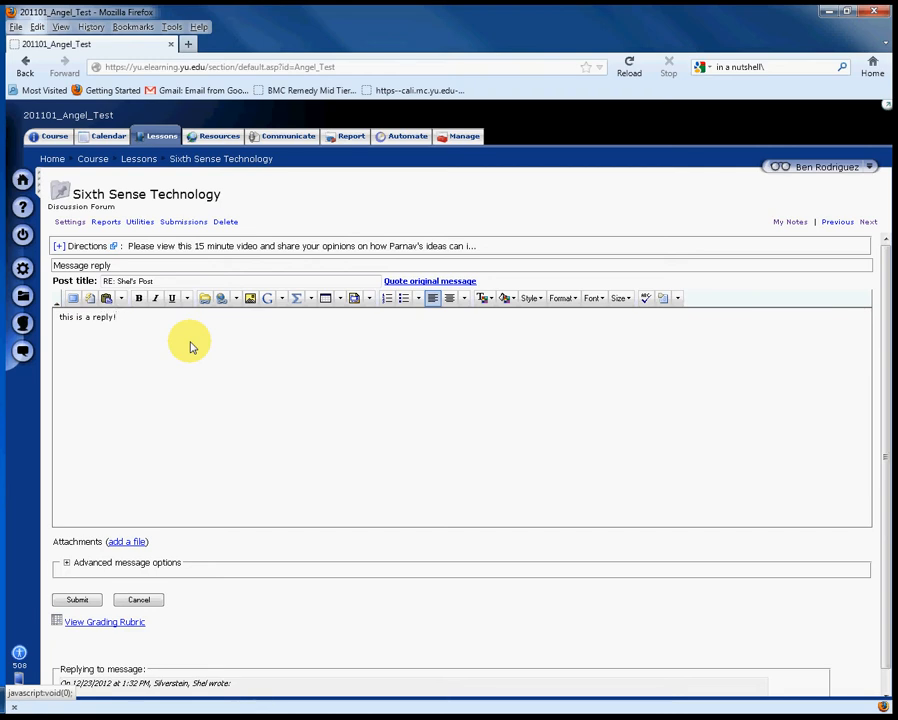
left_click(77, 599)
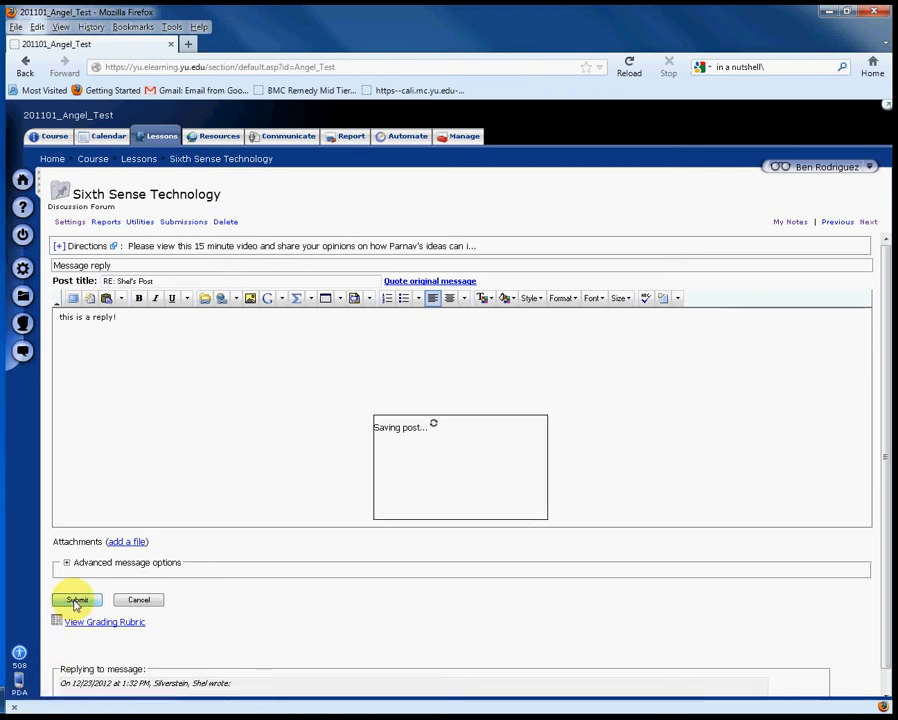
left_click(77, 599)
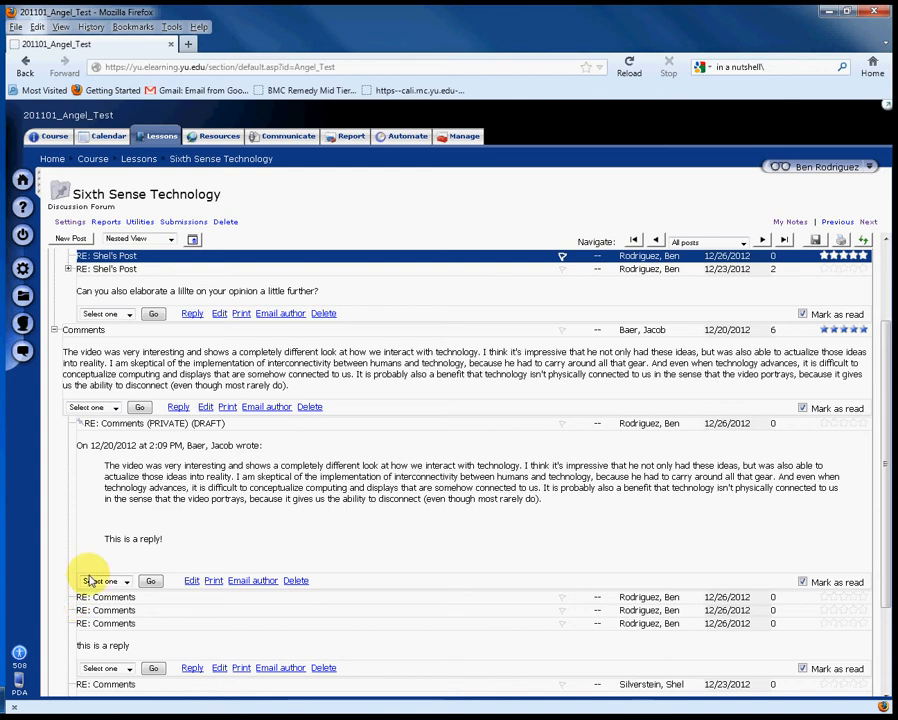
mouse_move(142, 436)
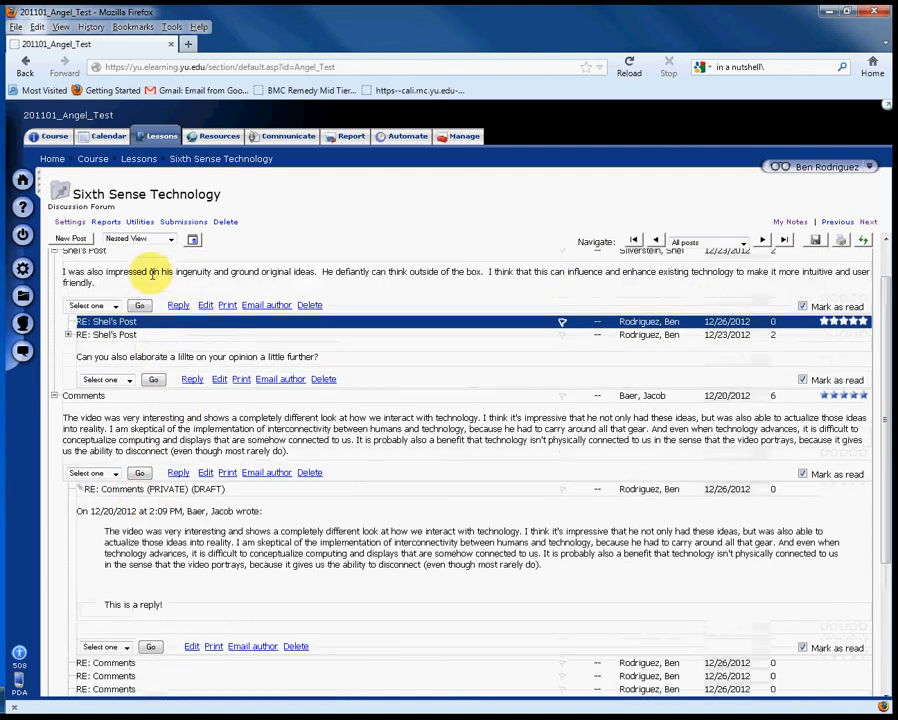
Step: Post "this is a new post", adding the required title "this is a title" on resubmission
left_click(70, 238)
type("this is a new post")
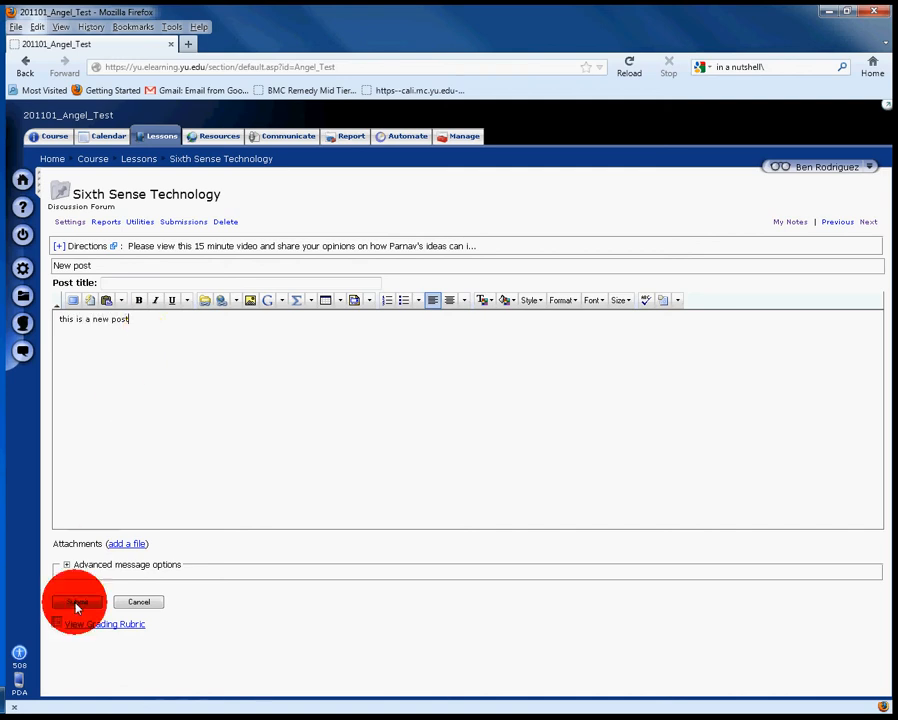
left_click(76, 601)
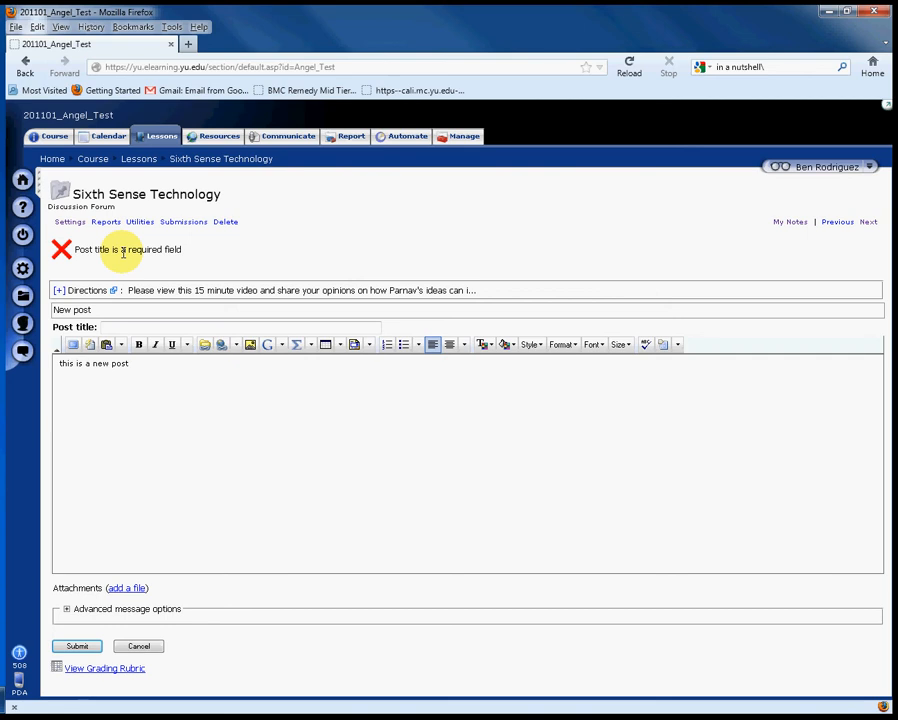
left_click(145, 327)
type("this is a title")
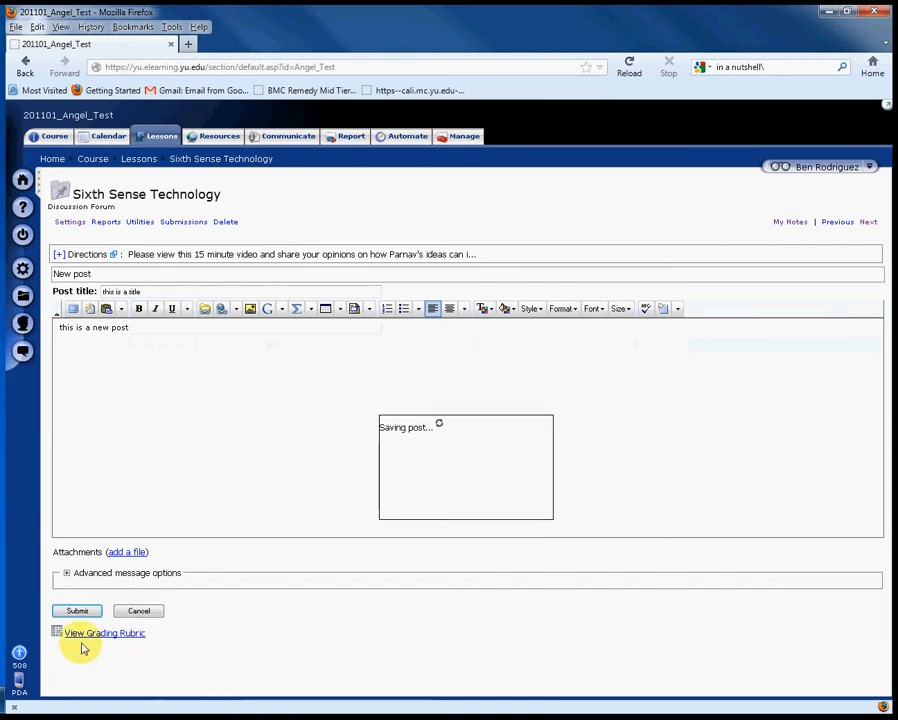
left_click(77, 610)
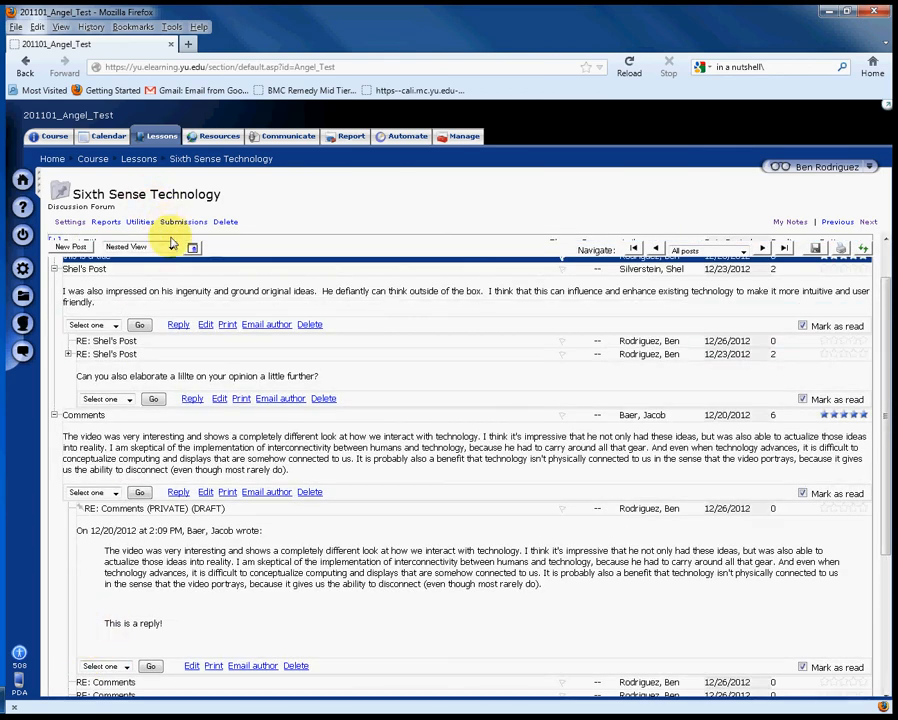
left_click(125, 247)
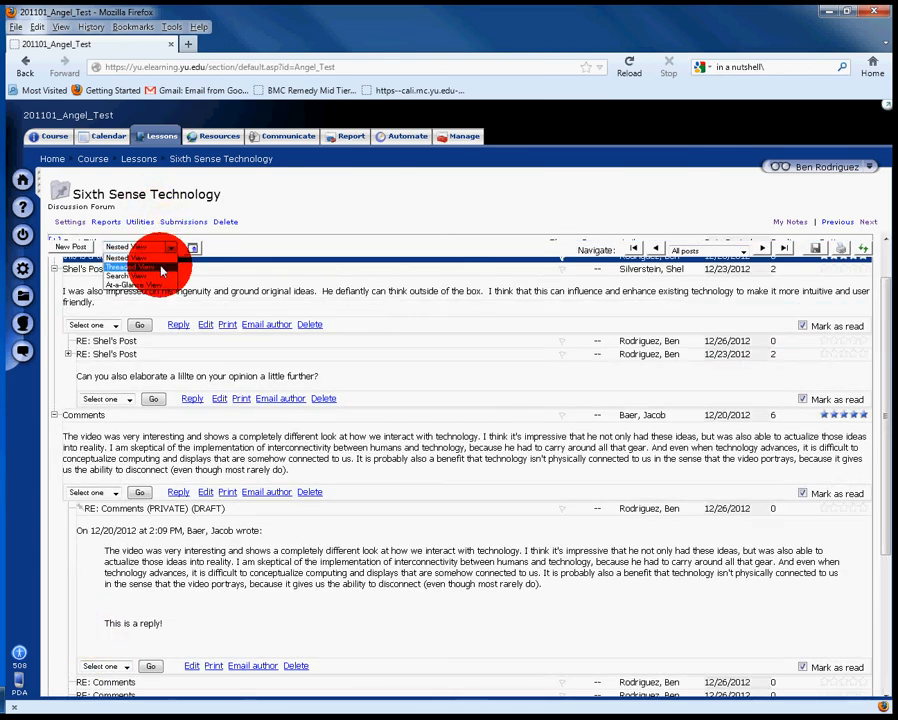